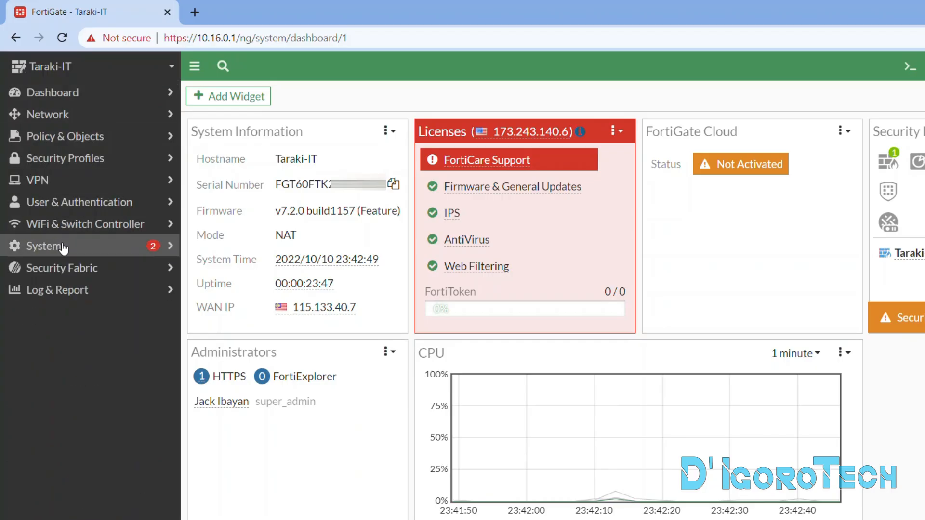
- Go to System > Fabric Management and select the Taraki-IT device running v7.2.0
click(44, 246)
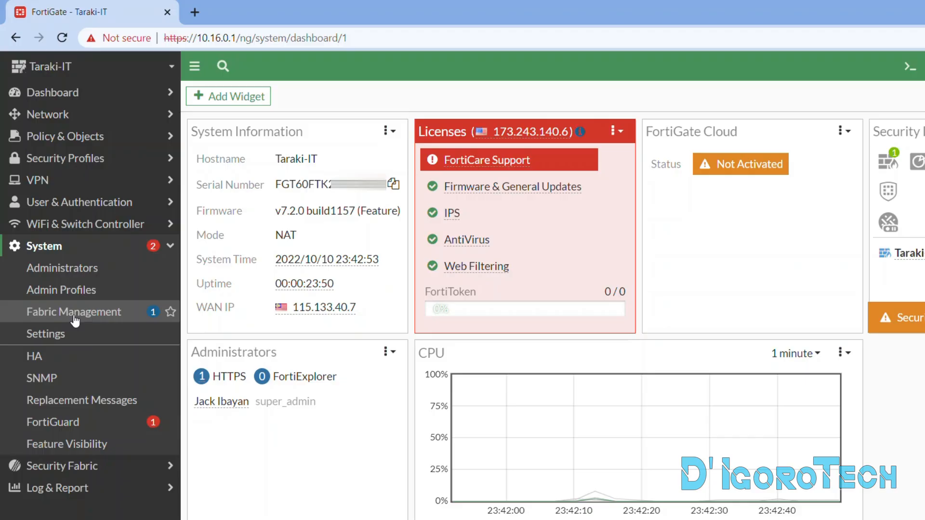
click(74, 312)
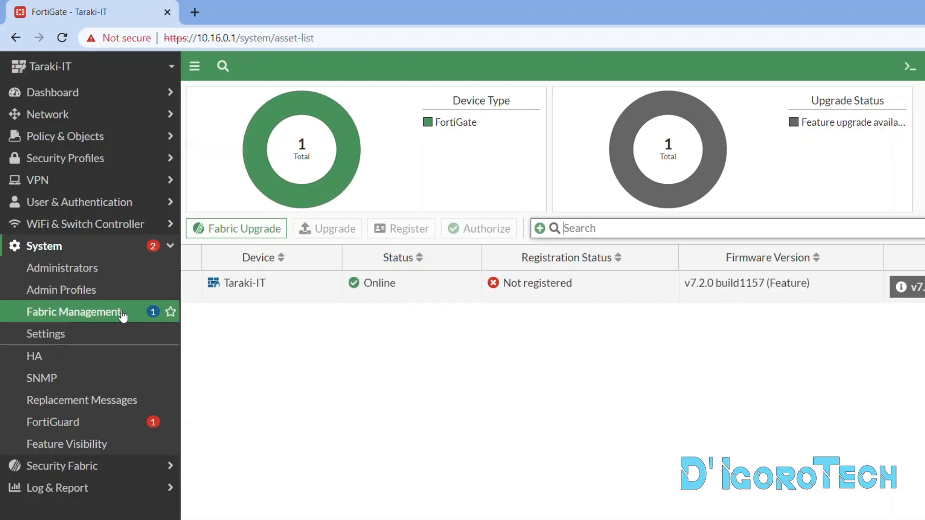
click(240, 283)
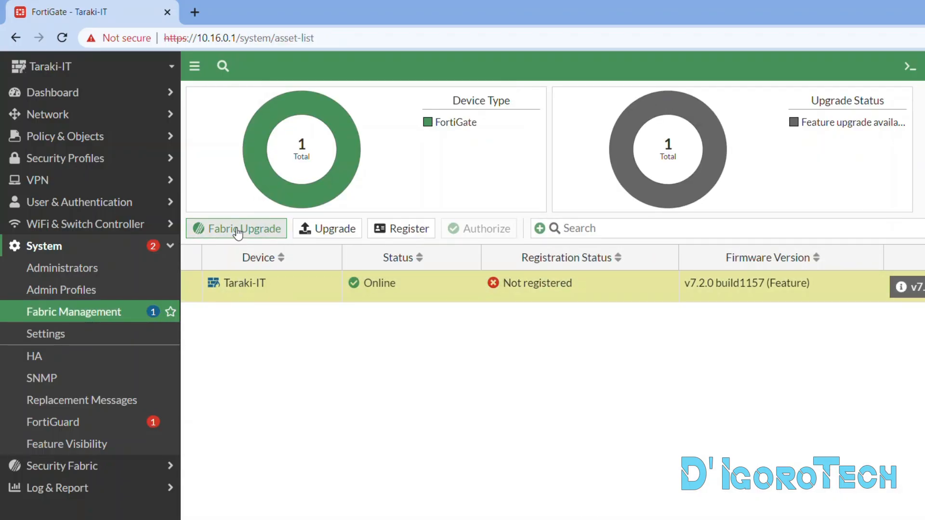
- Start a Fabric Upgrade, browse all upgrades and downgrades, then select FortiOS 7.2.2 build1255
click(235, 228)
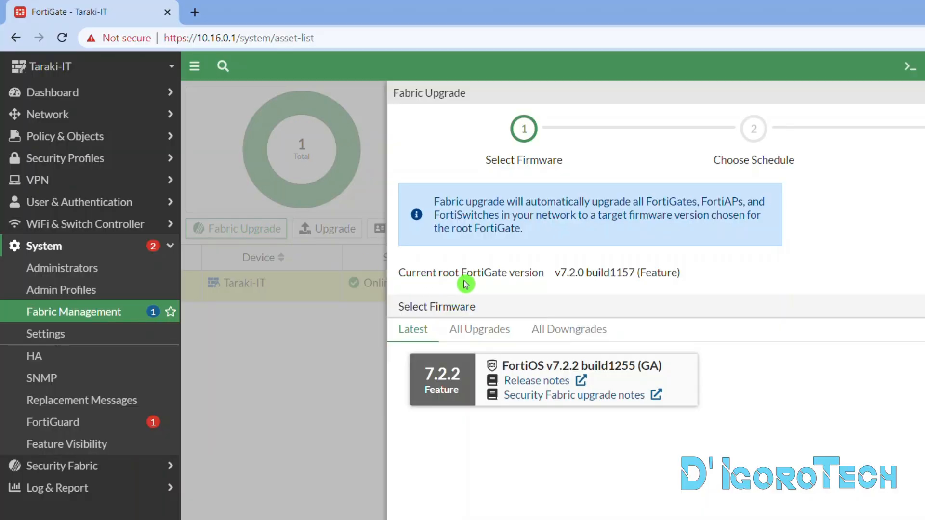
double_click(571, 273)
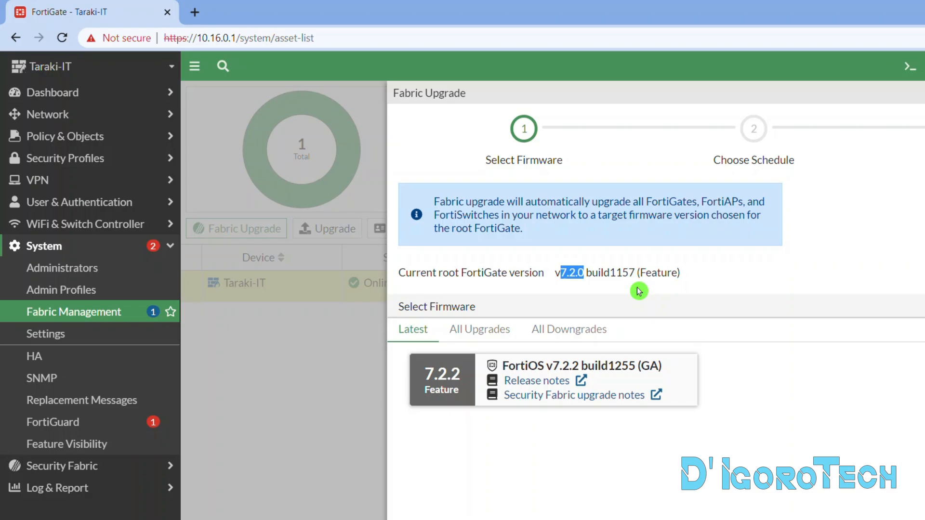
mouse_move(412, 318)
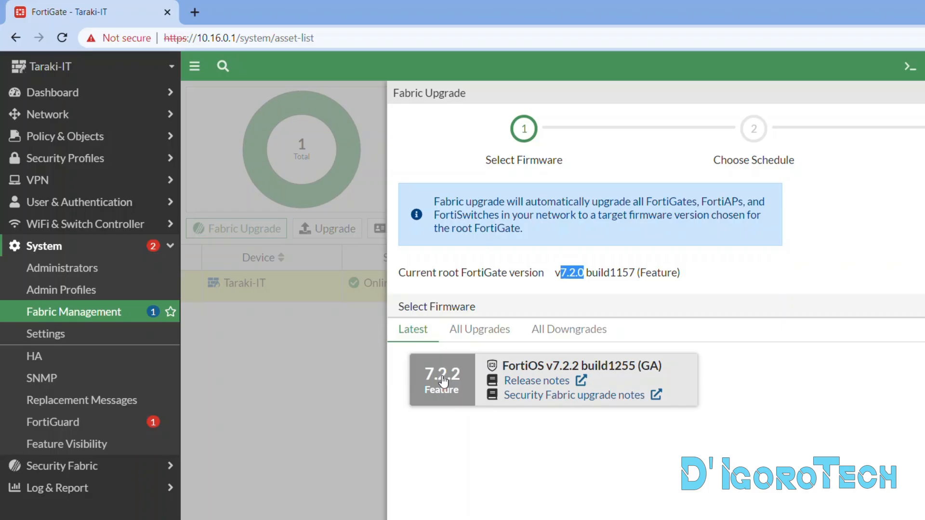
mouse_move(444, 382)
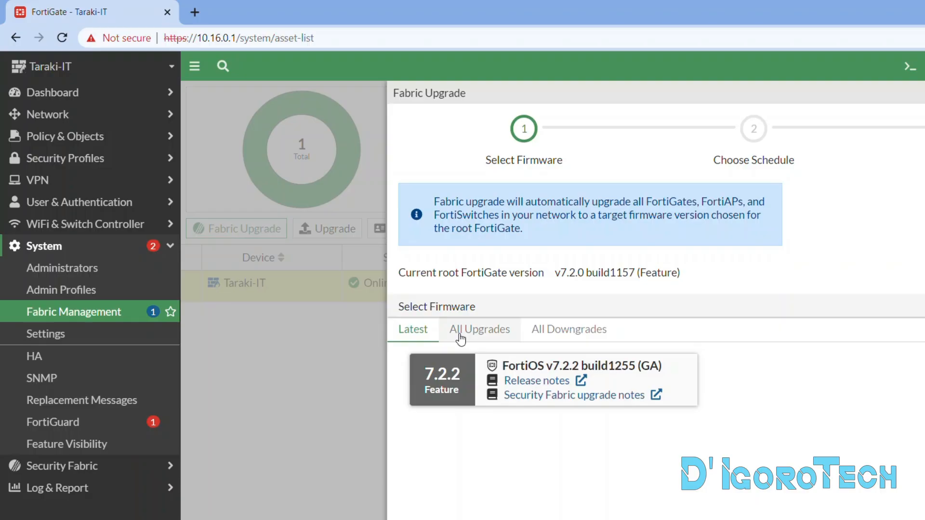
click(478, 329)
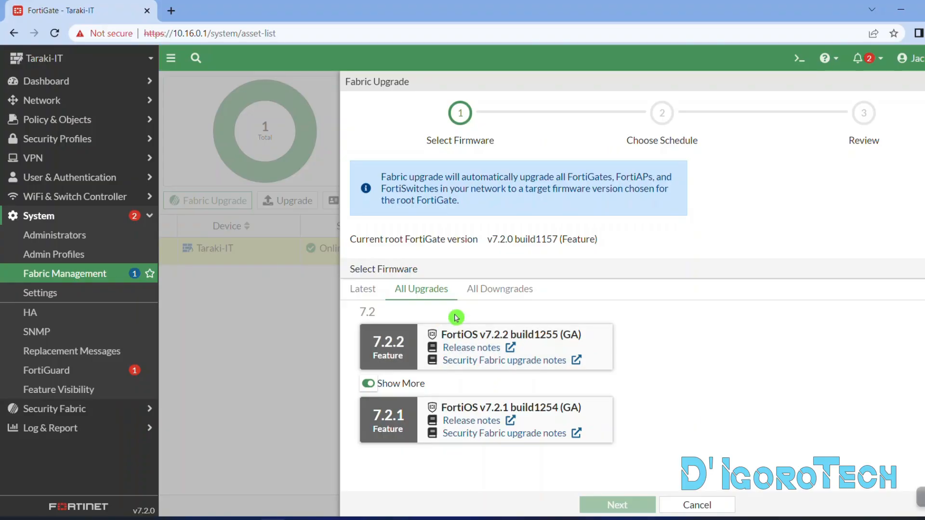
click(499, 289)
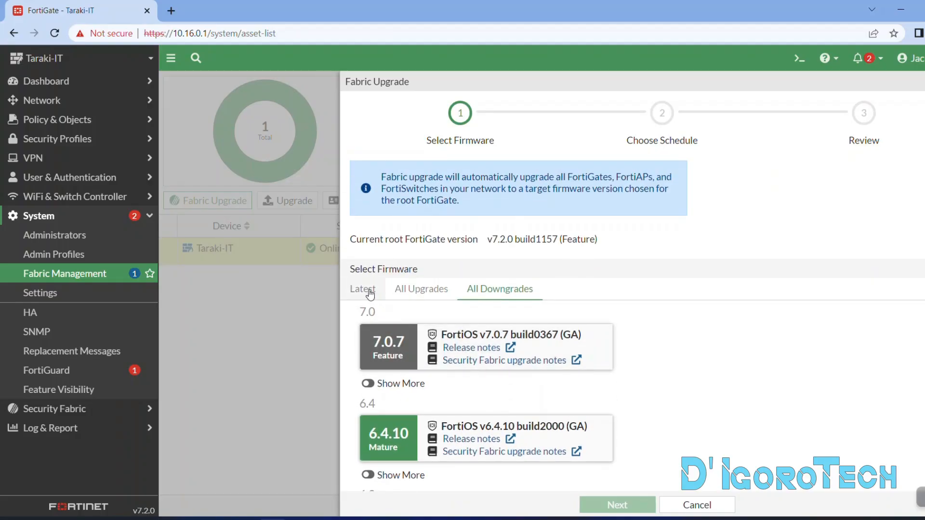
click(362, 289)
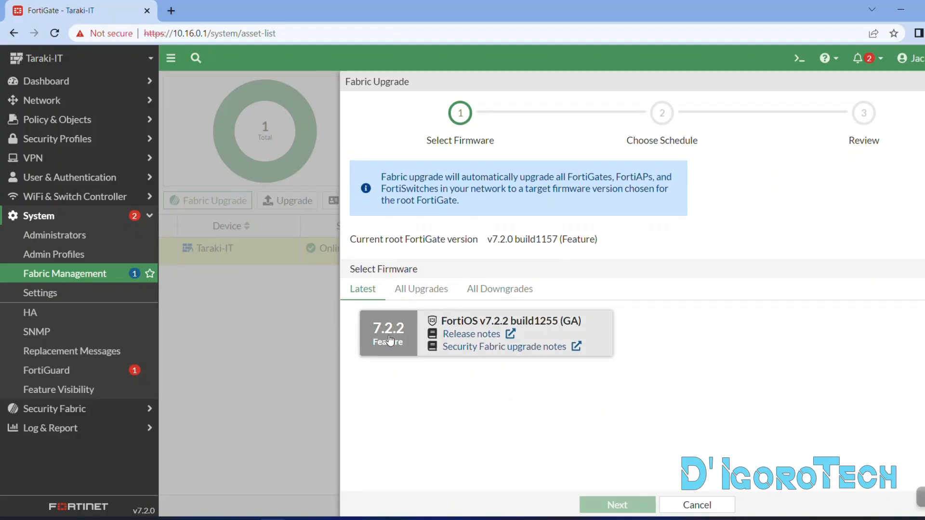
click(389, 331)
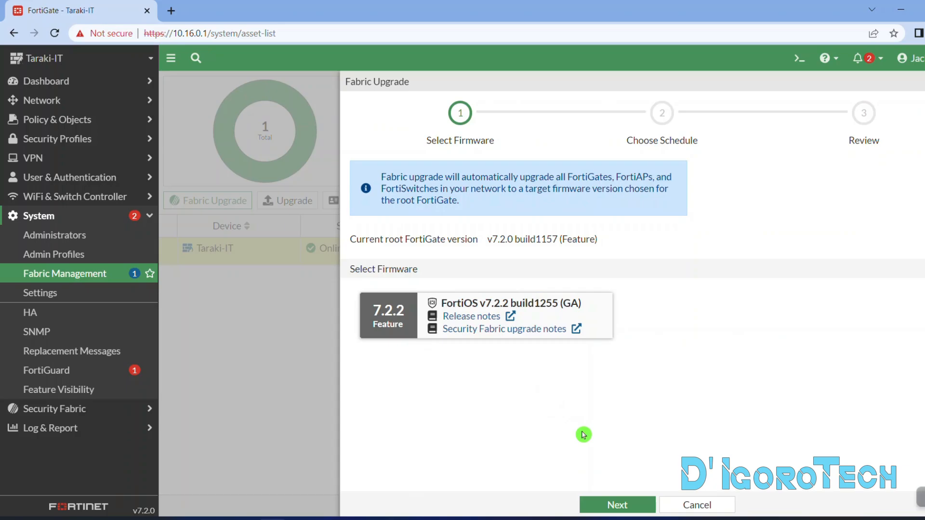
- Set a custom upgrade schedule of 10/11/2022 at 01:00 AM
click(617, 505)
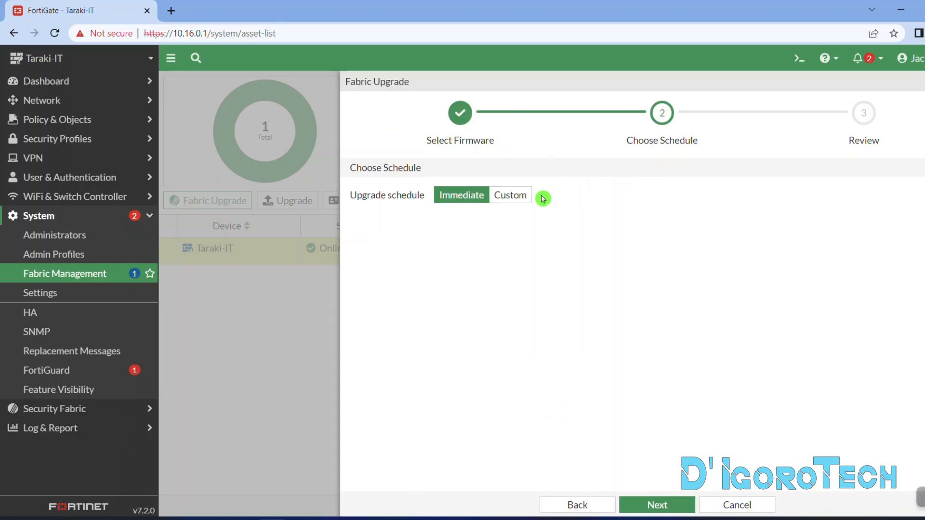
mouse_move(494, 210)
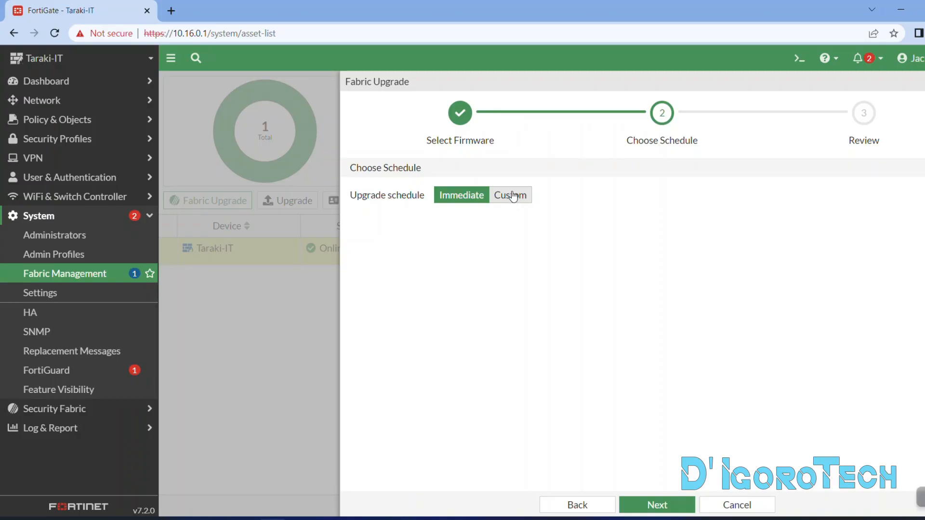
click(510, 195)
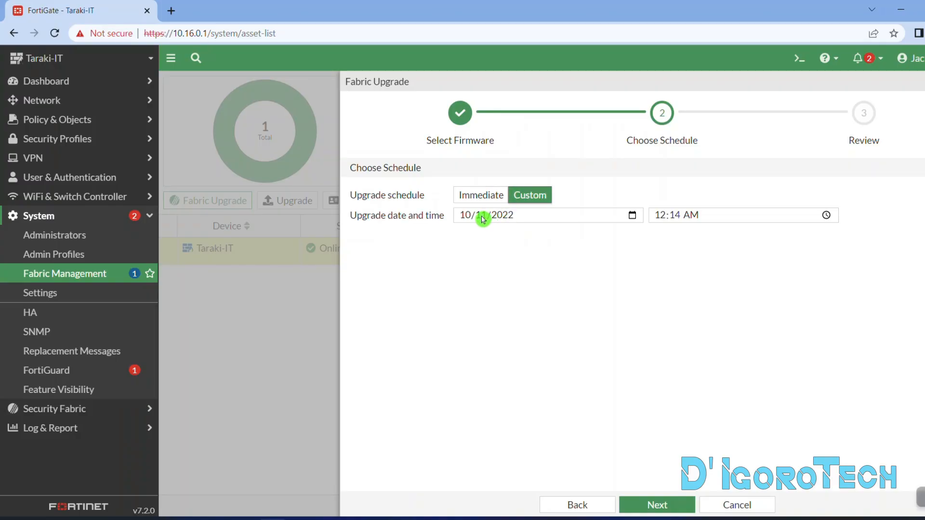
click(685, 215)
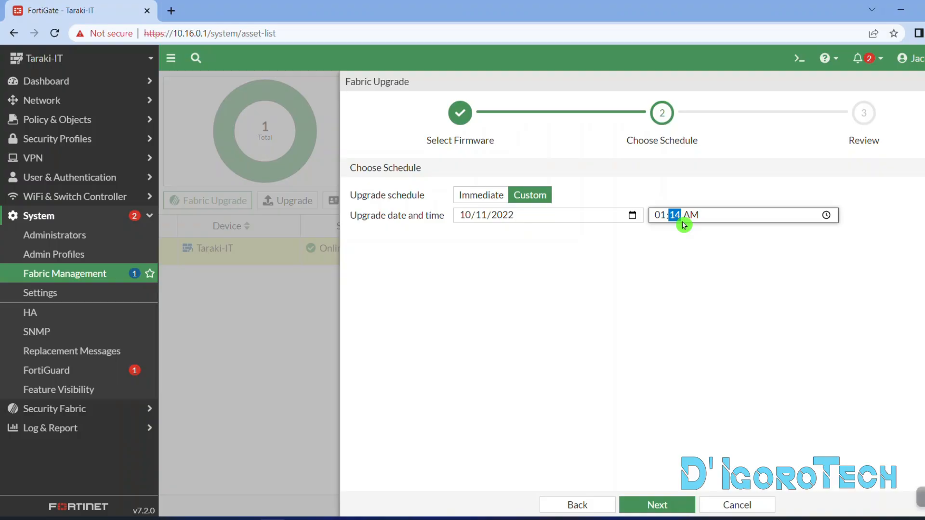
click(675, 214)
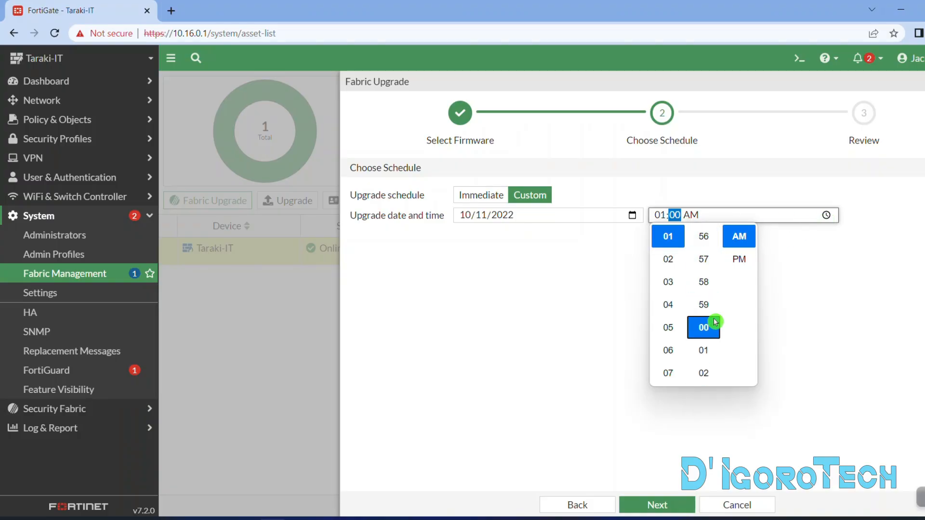
click(703, 327)
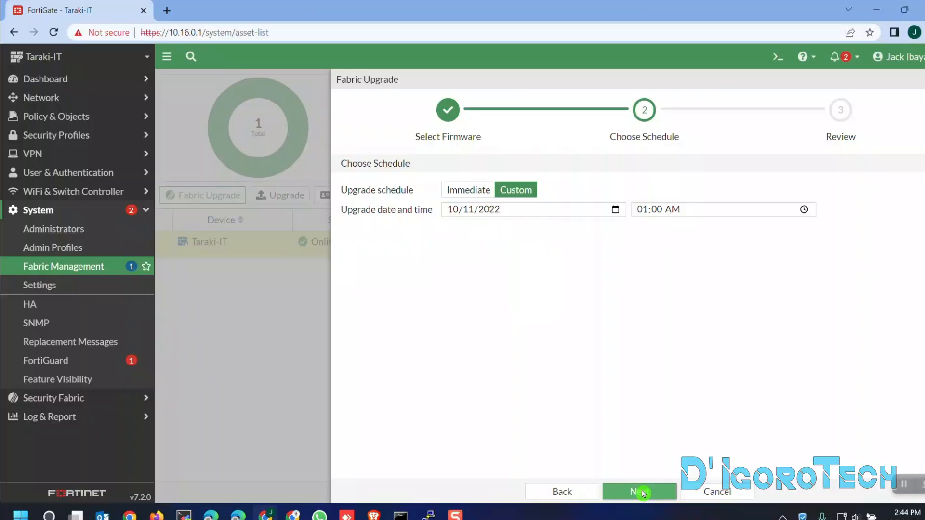
- Review the Taraki-IT v7.2.2 upgrade plan and confirm it with a configuration backup
click(639, 492)
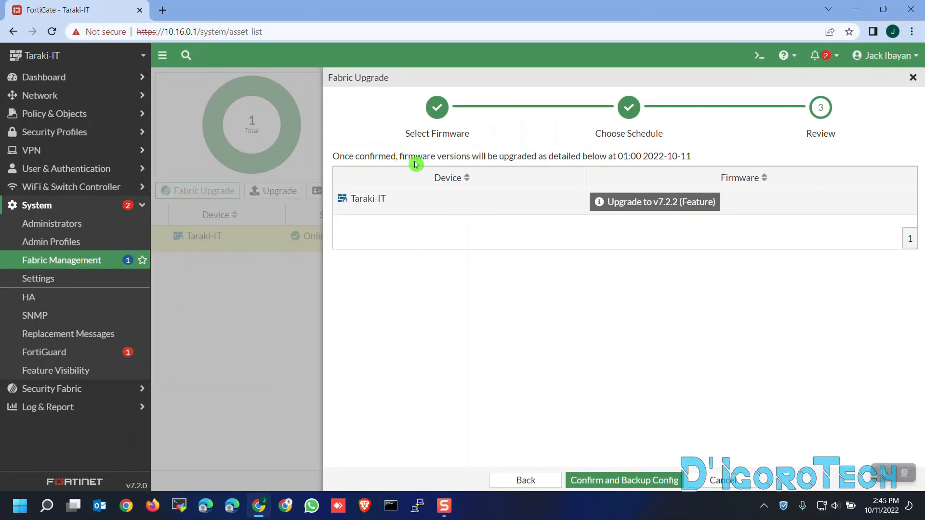
mouse_move(588, 167)
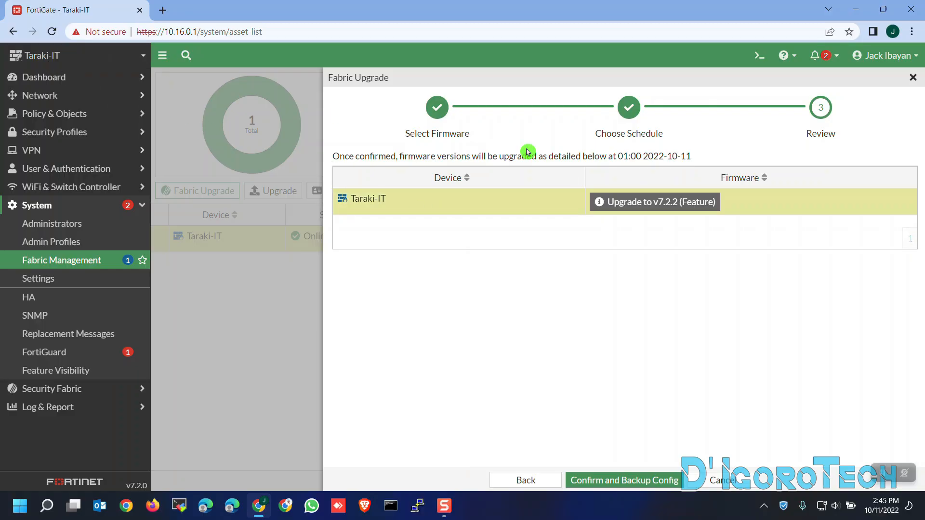
mouse_move(675, 208)
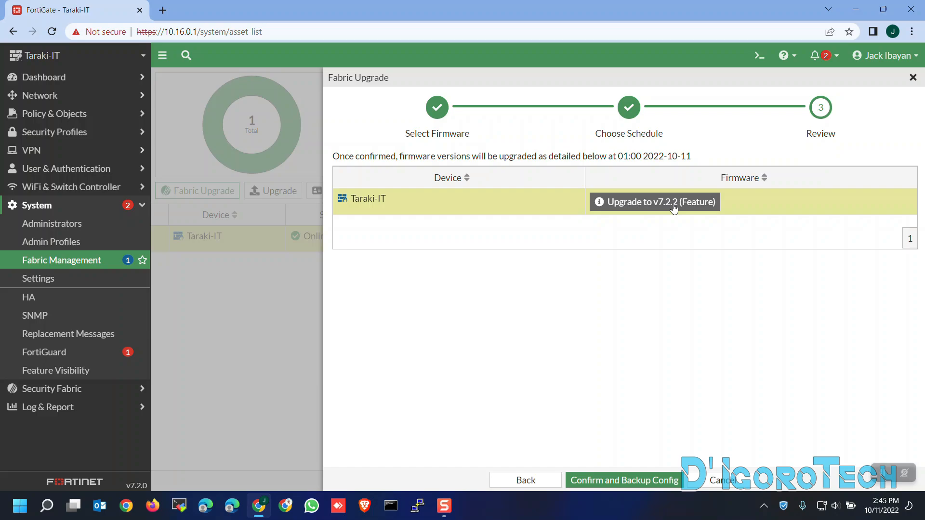
mouse_move(699, 204)
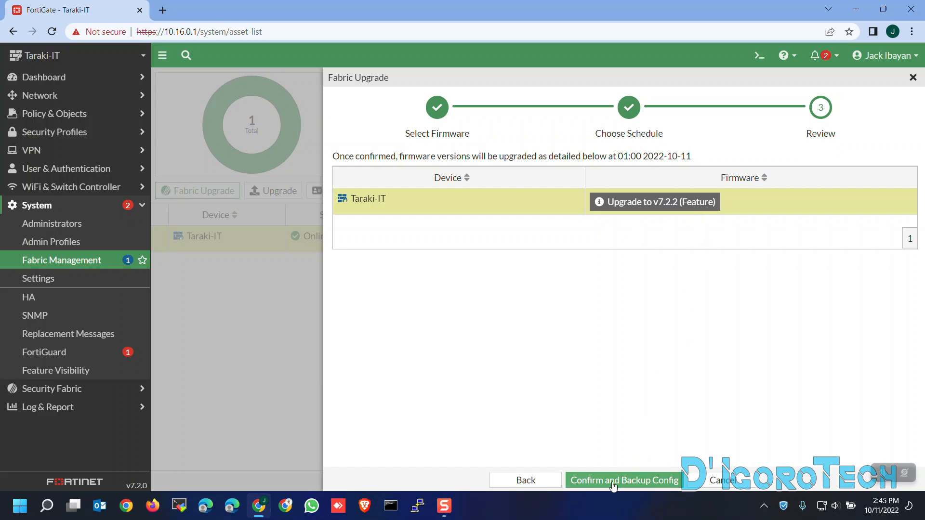
click(624, 480)
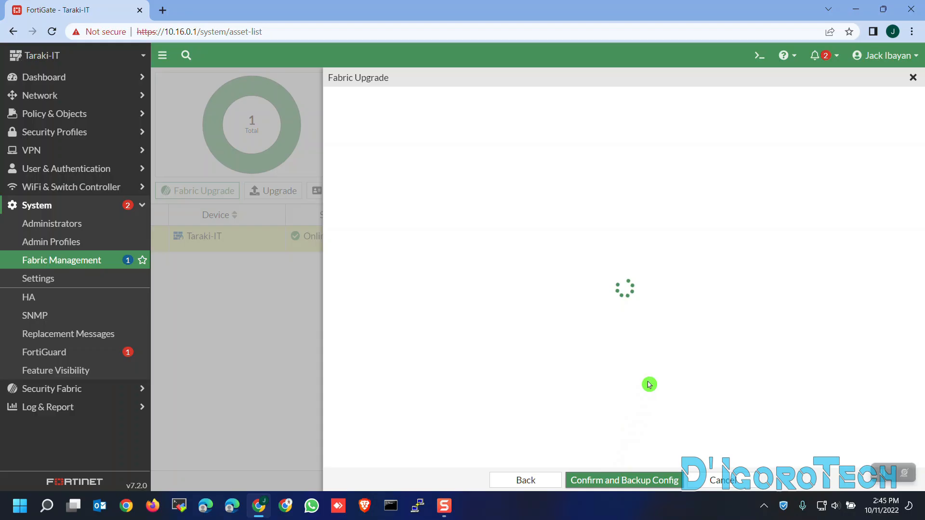
mouse_move(652, 361)
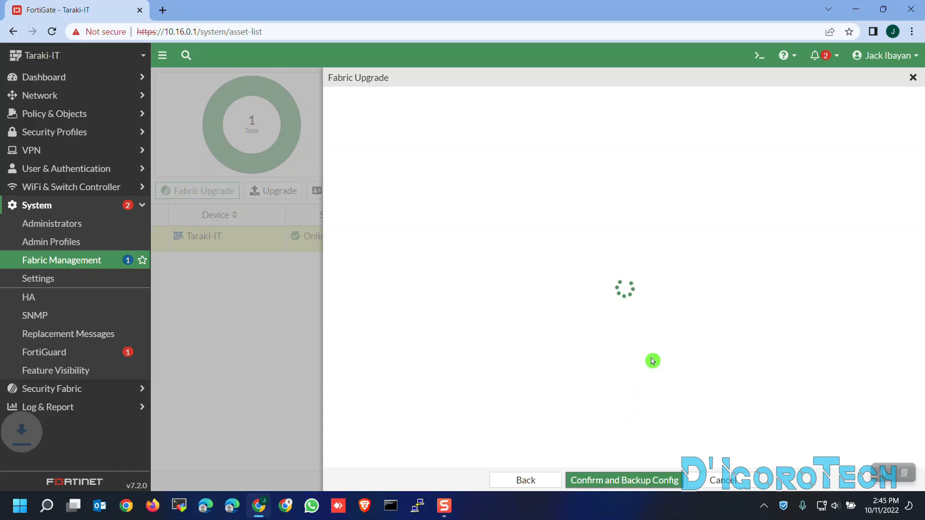
- Check the device list's Upgrade Status shows the 7.2.2 upgrade as scheduled
click(623, 480)
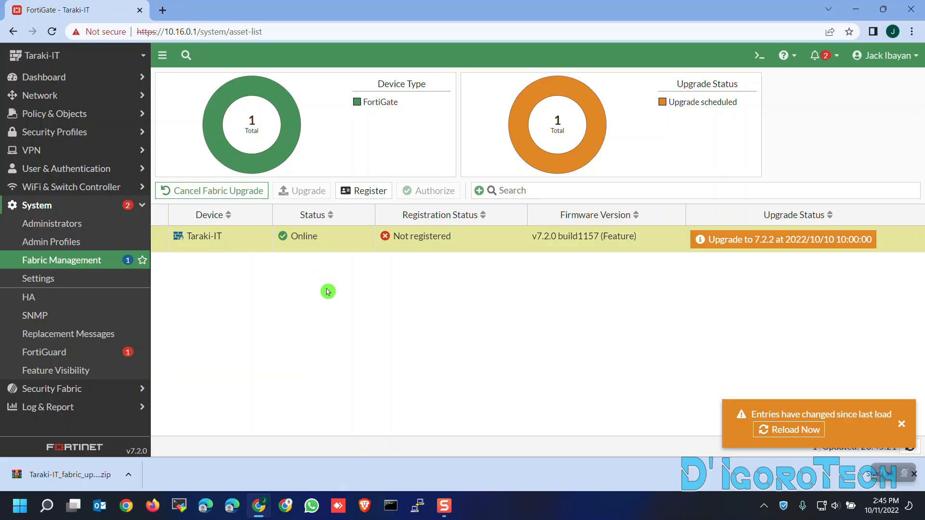
mouse_move(465, 255)
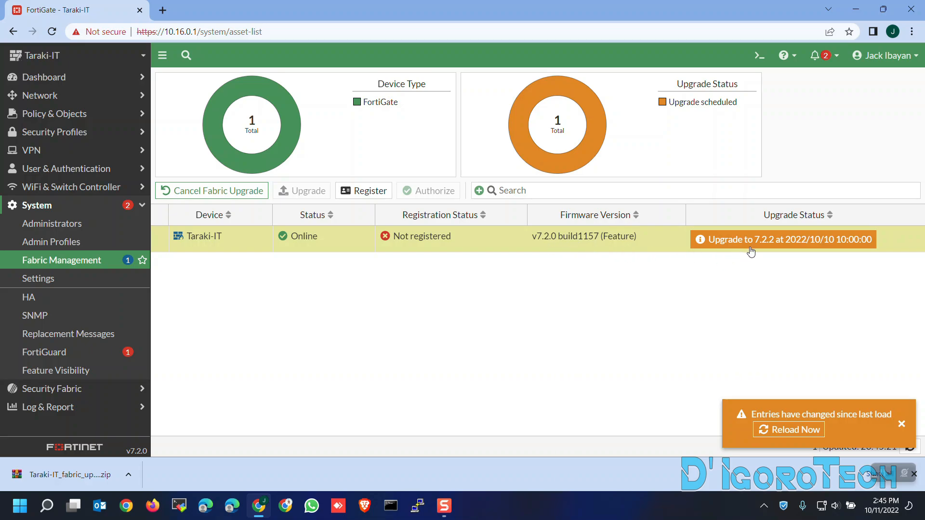
mouse_move(780, 250)
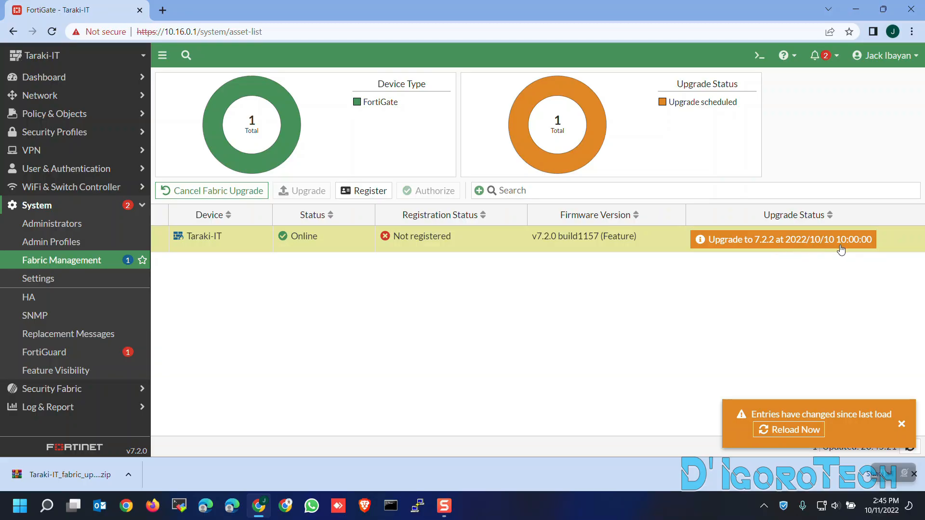
mouse_move(845, 252)
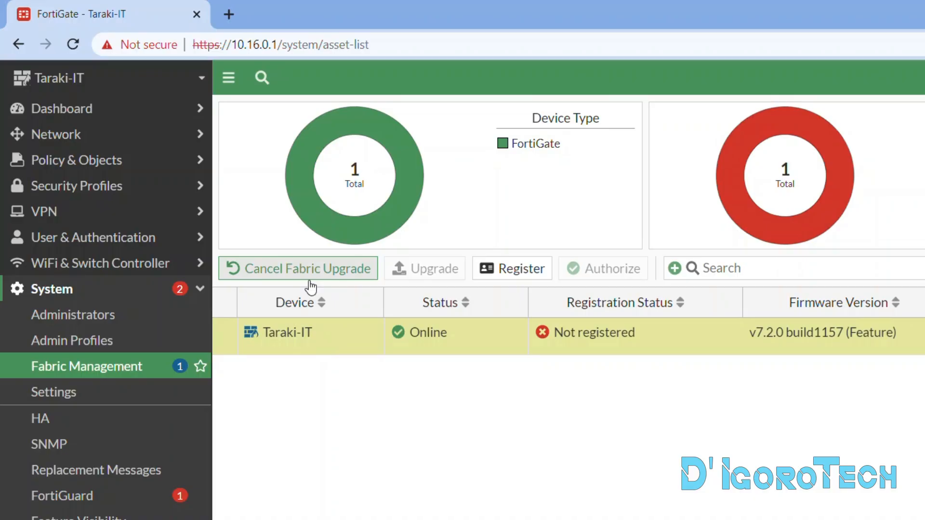
- Cancel Taraki-IT's scheduled Fabric upgrade and confirm with OK
click(298, 268)
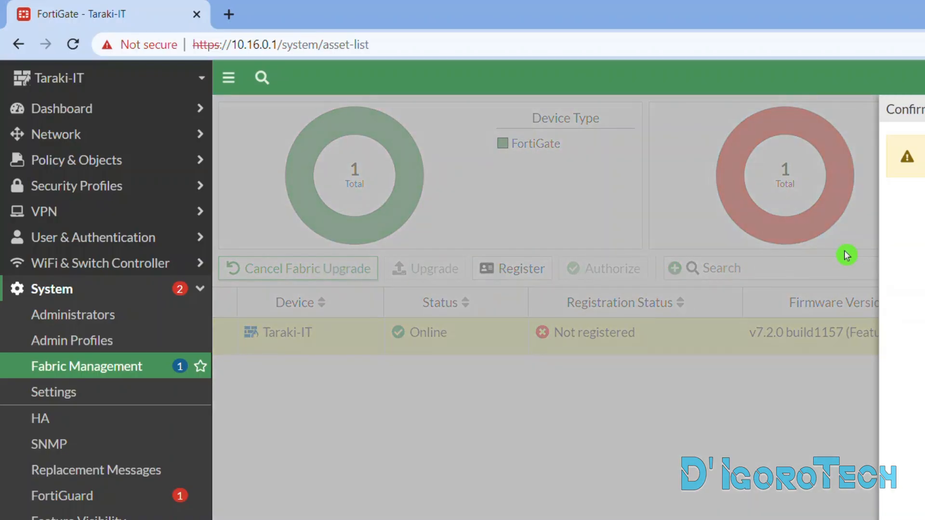
click(298, 268)
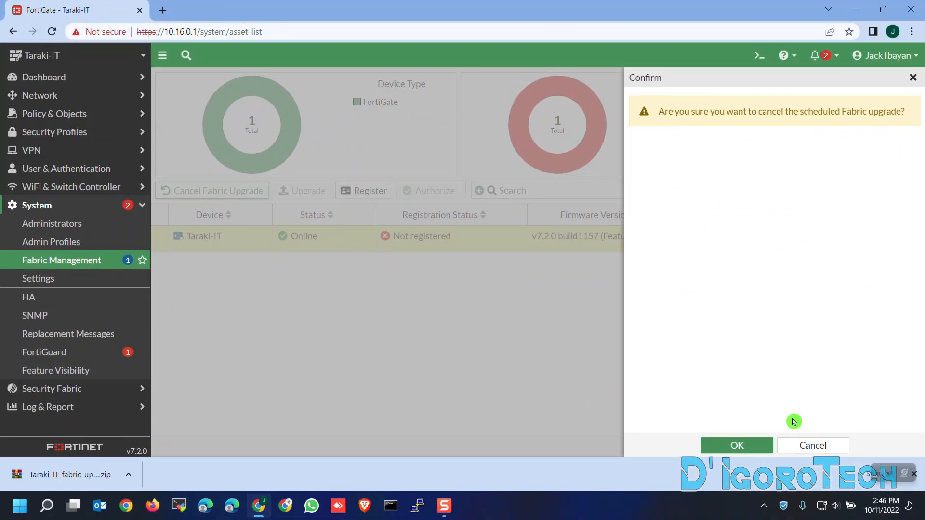
click(736, 445)
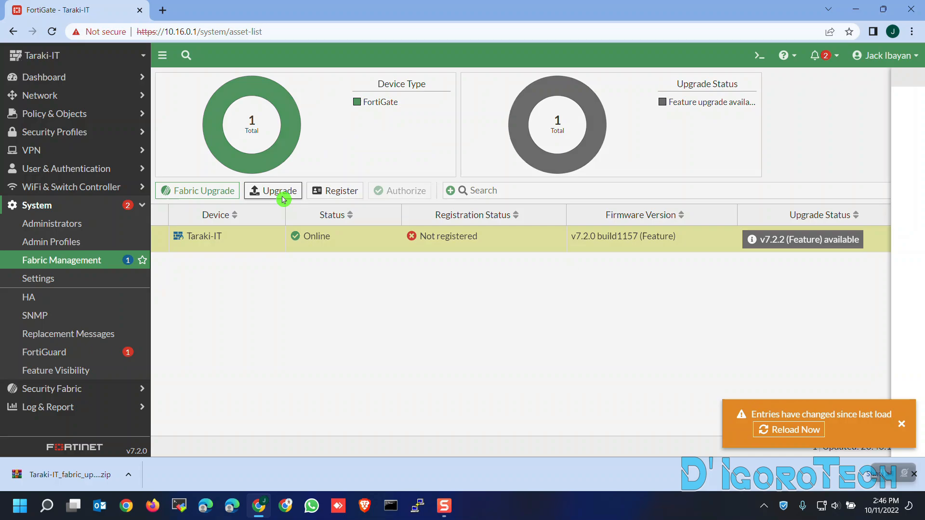
- Open the device's Upgrade dialog and browse the All Upgrades and All Downgrades releases
click(273, 189)
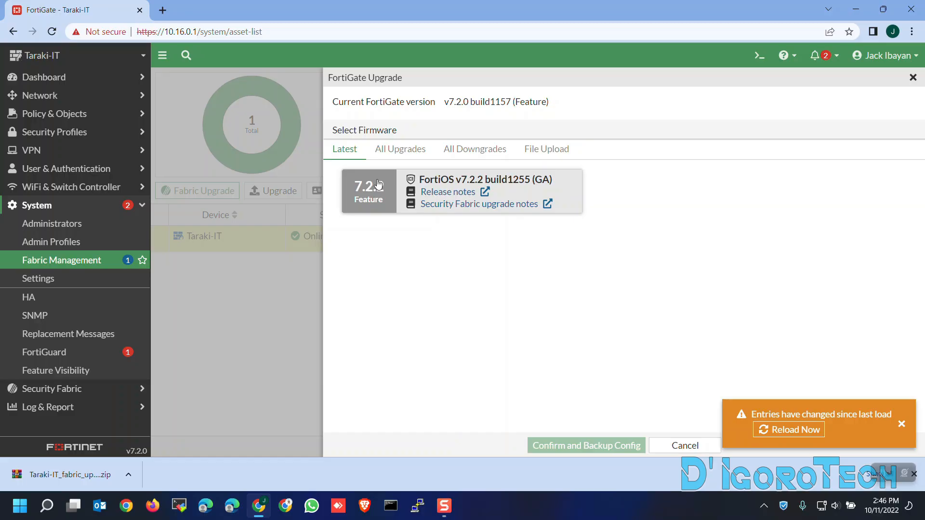
click(400, 149)
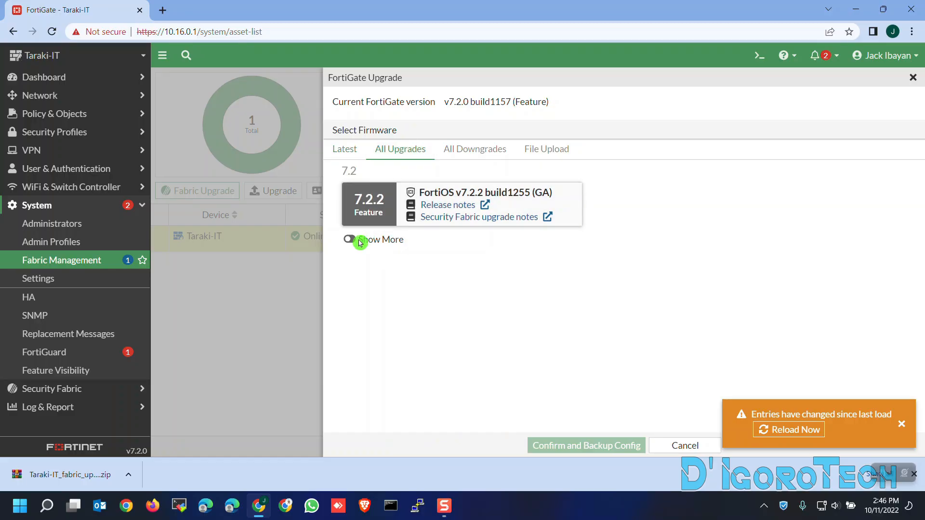
click(350, 240)
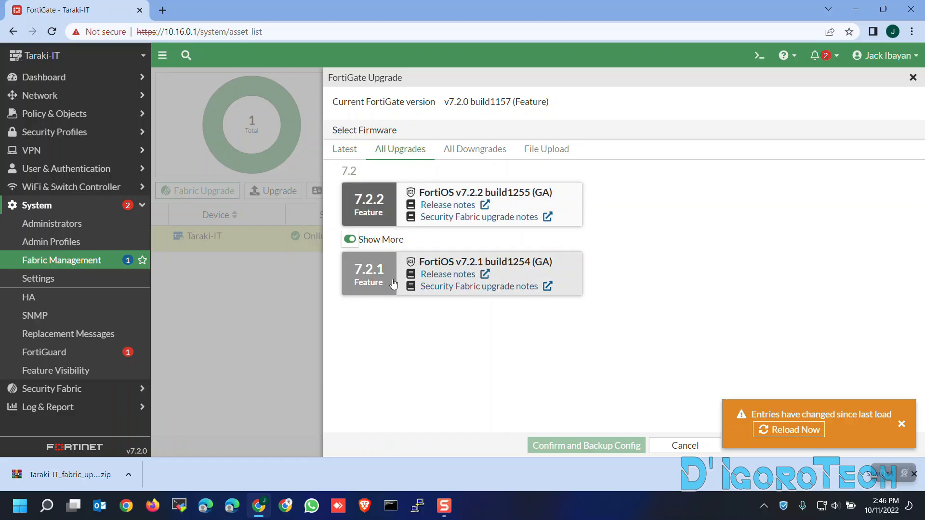
click(475, 149)
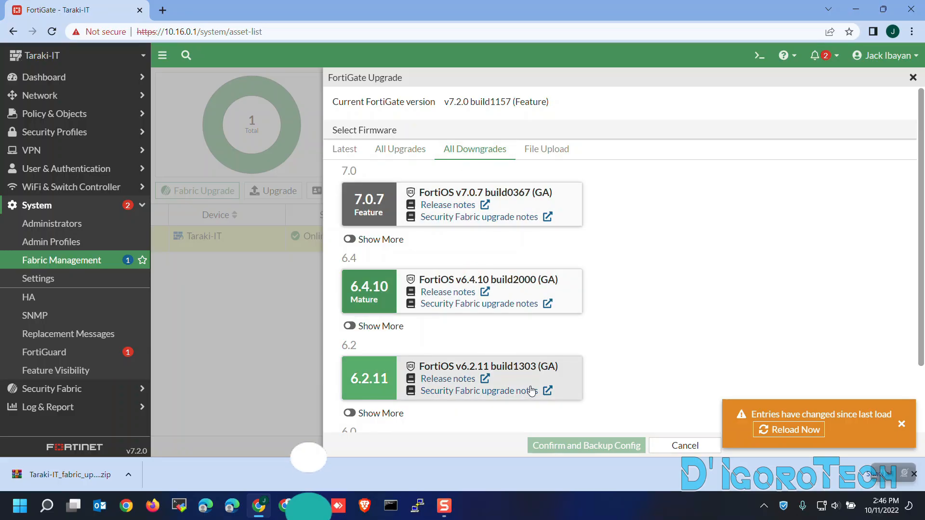
- Load the local image FGT_60F-v7.2.2.F-build1255-FORTINET.out through File Upload
click(545, 149)
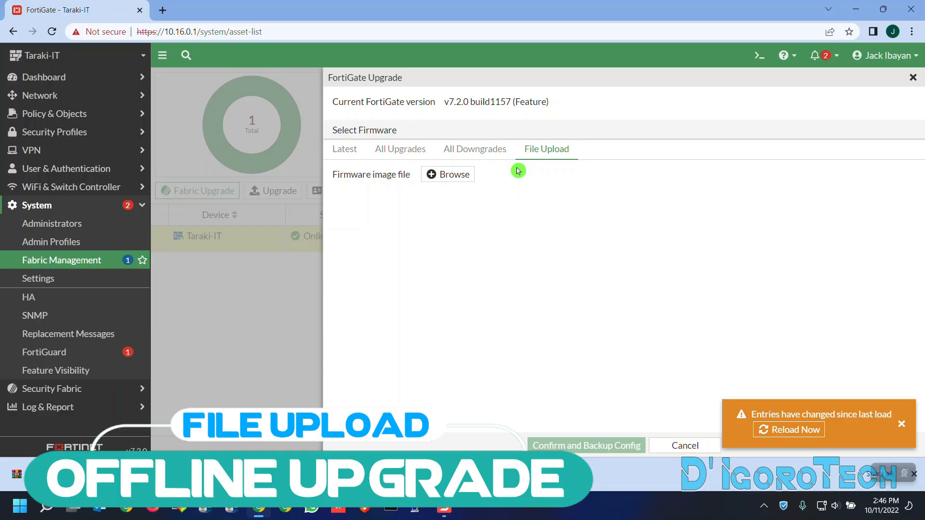
mouse_move(554, 164)
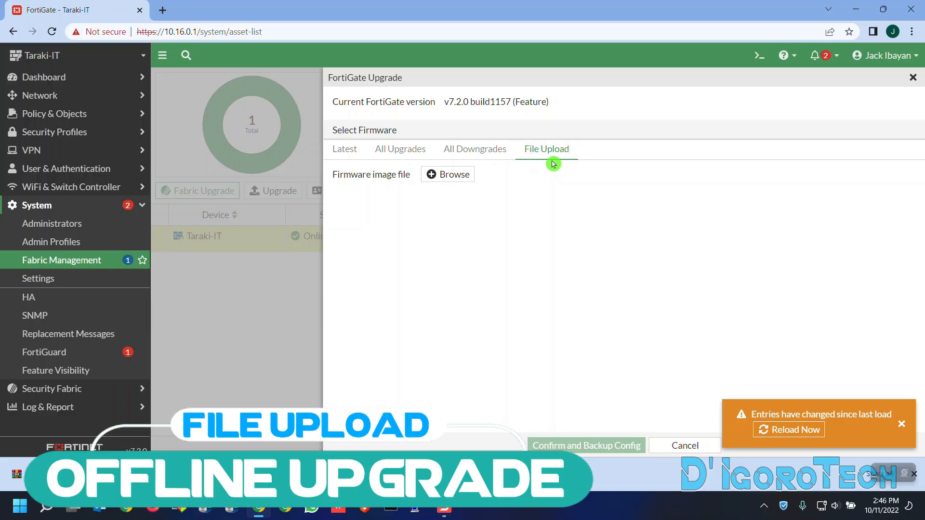
mouse_move(862, 335)
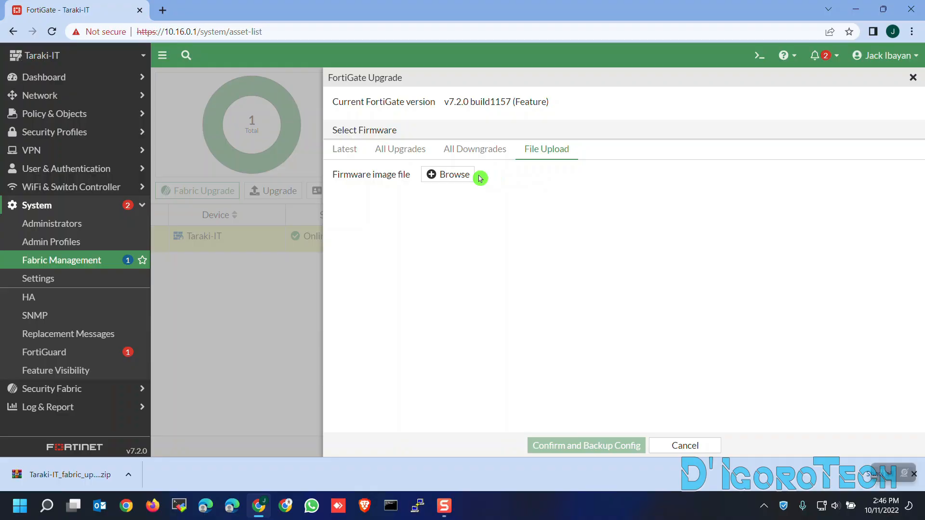
click(447, 174)
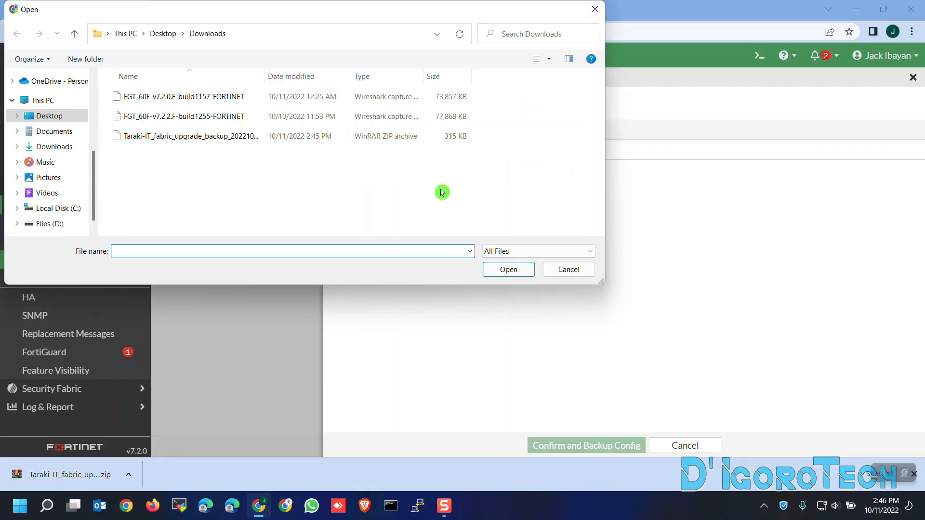
click(183, 97)
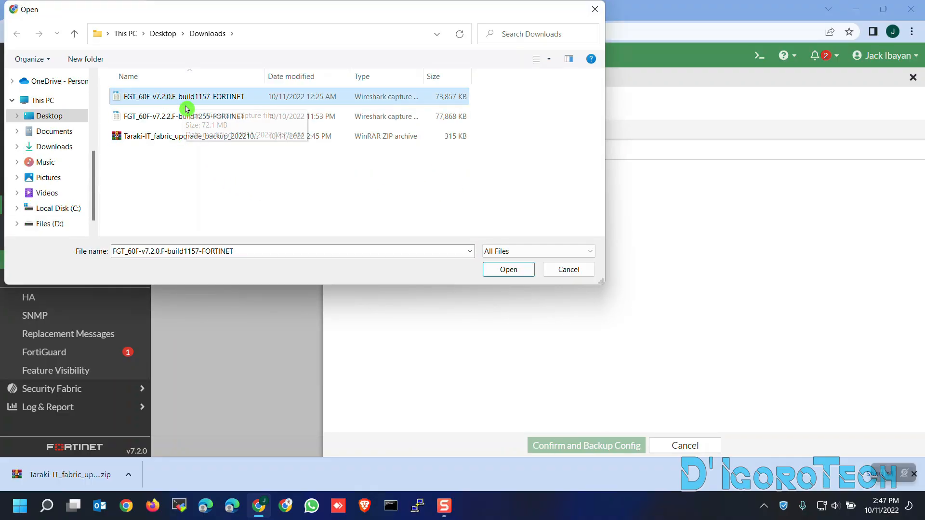
click(184, 116)
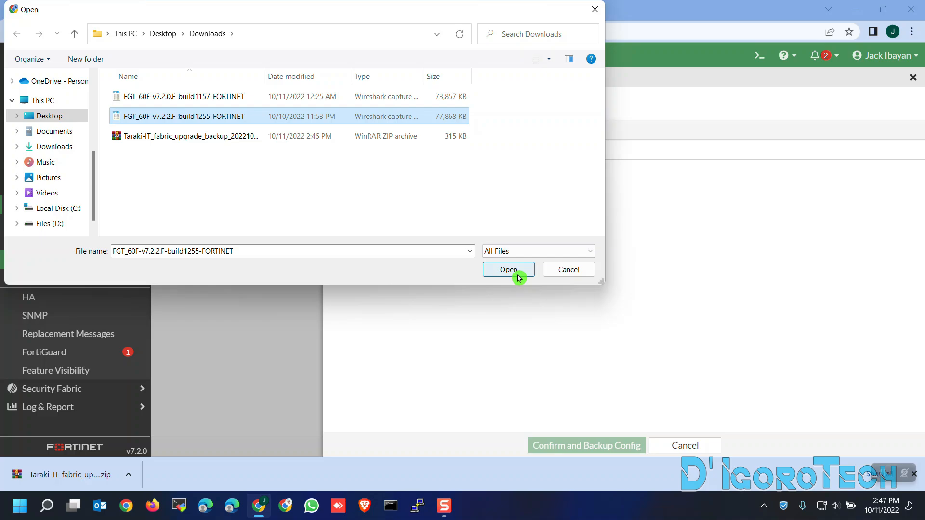
click(507, 269)
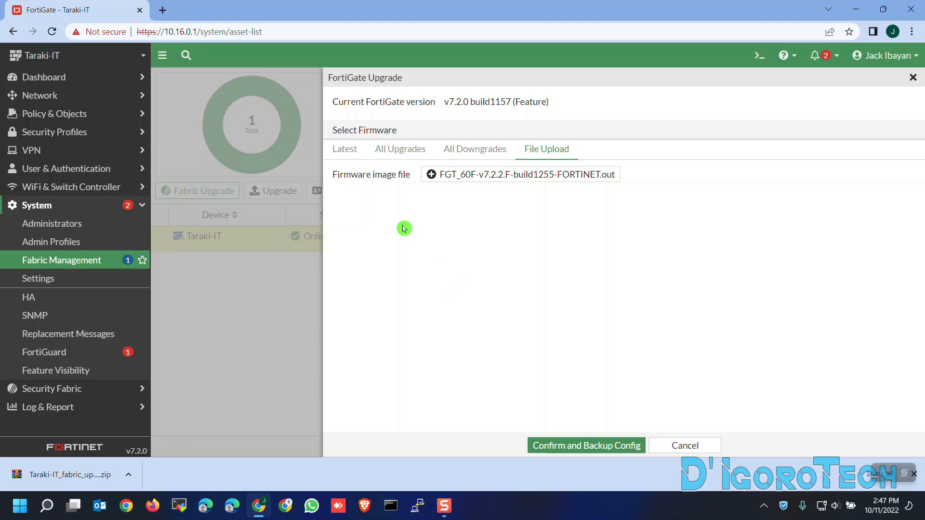
- Select v7.2.2 build1255 from All Upgrades, confirm with config backup, and accept the reboot
click(400, 149)
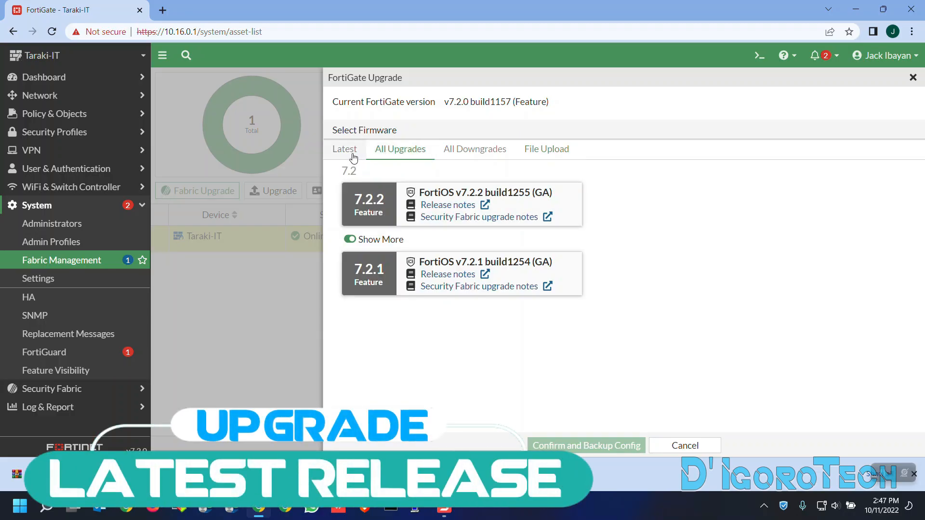
click(345, 148)
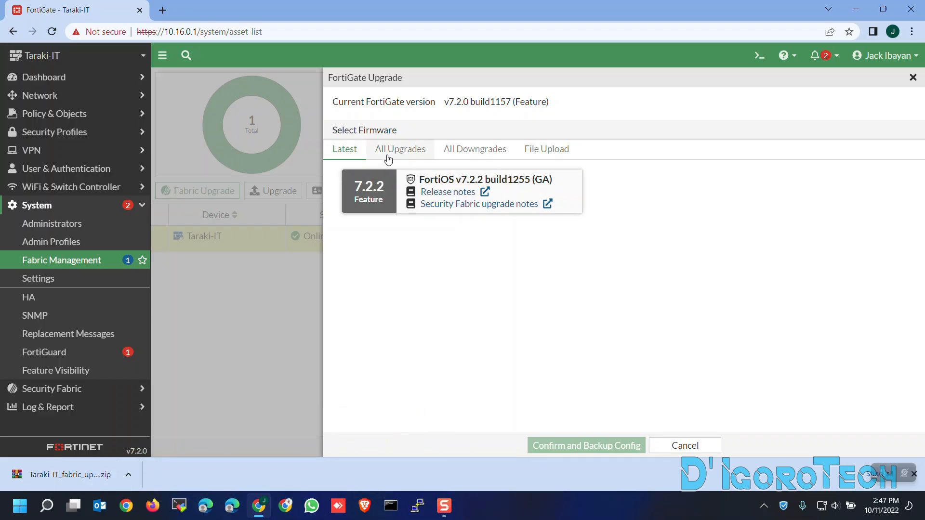
click(400, 149)
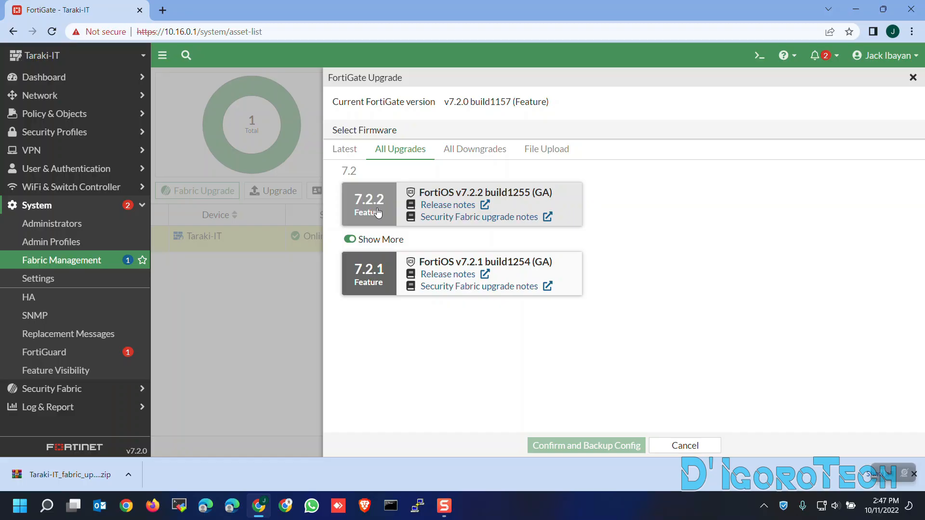
click(368, 203)
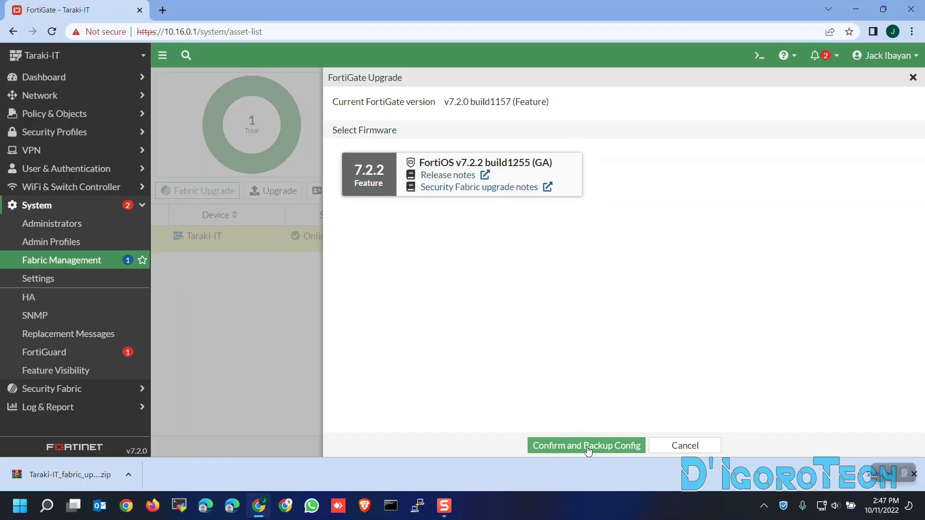
click(586, 446)
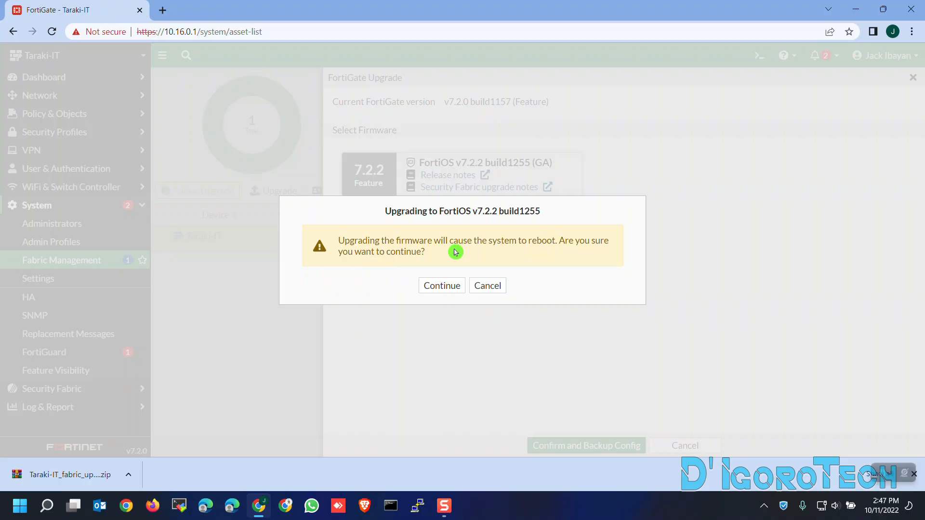
click(442, 286)
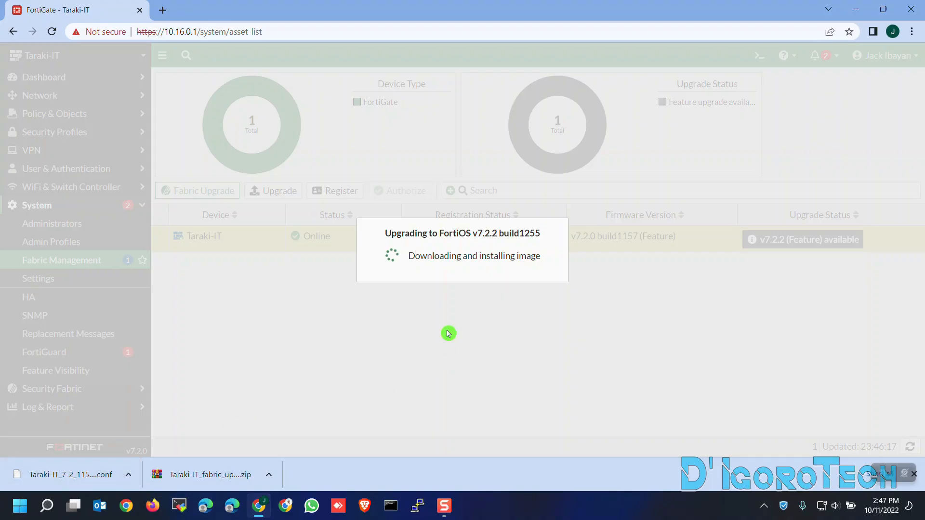
mouse_move(494, 277)
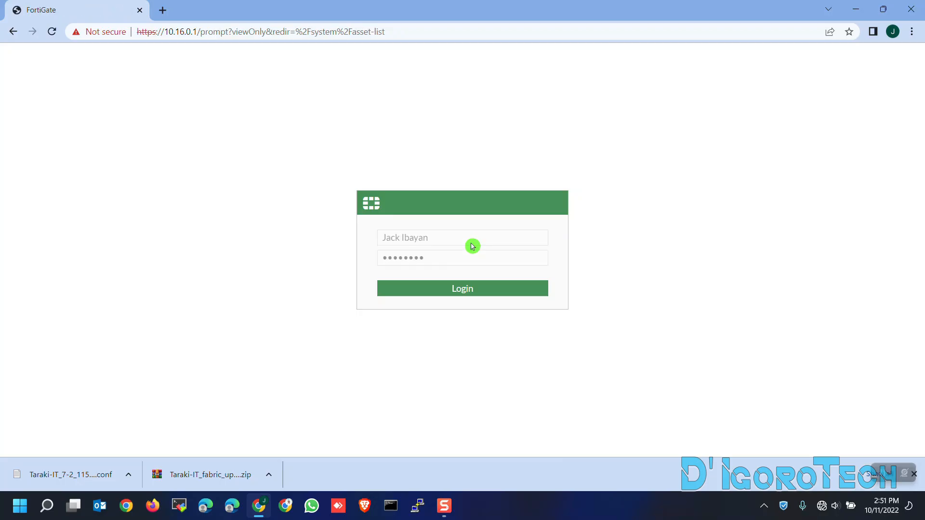
- Log back in, see Taraki-IT Up to date, and check firmware v7.2.2 build1255 on Dashboard Status
click(462, 288)
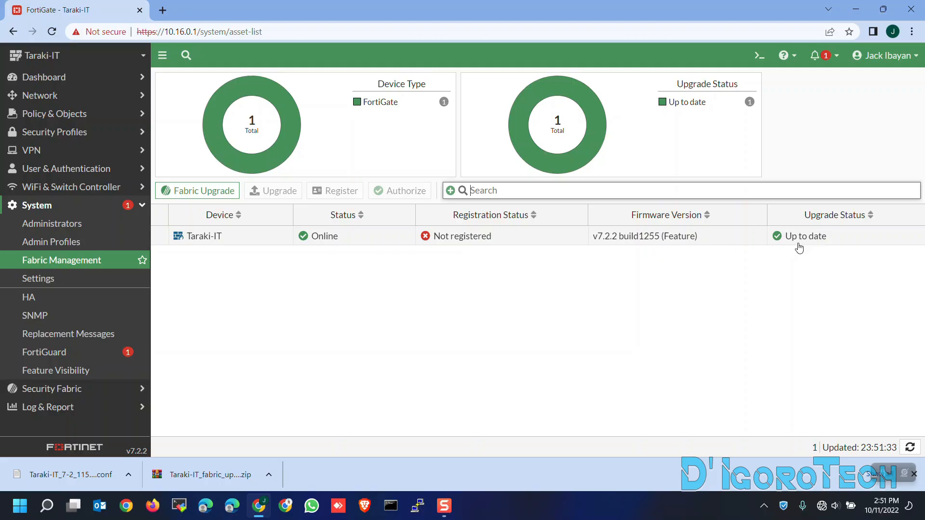
mouse_move(799, 250)
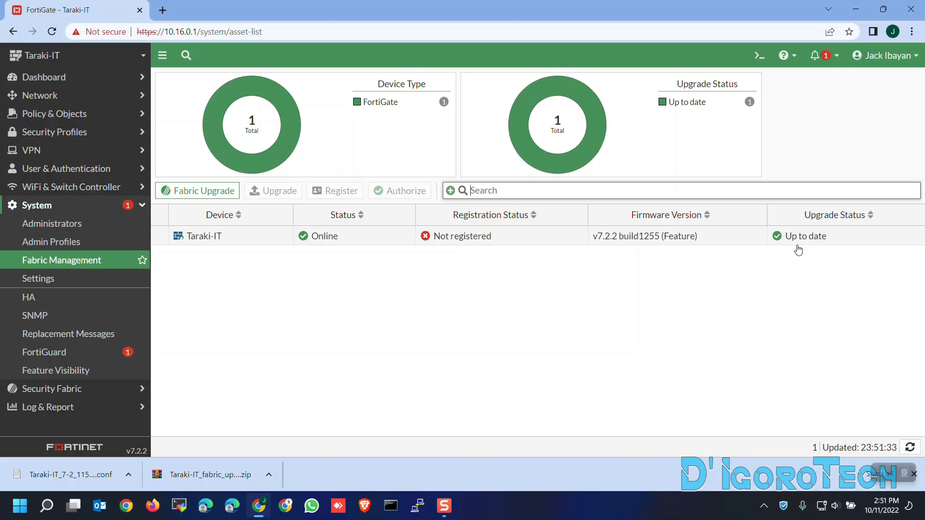
click(661, 236)
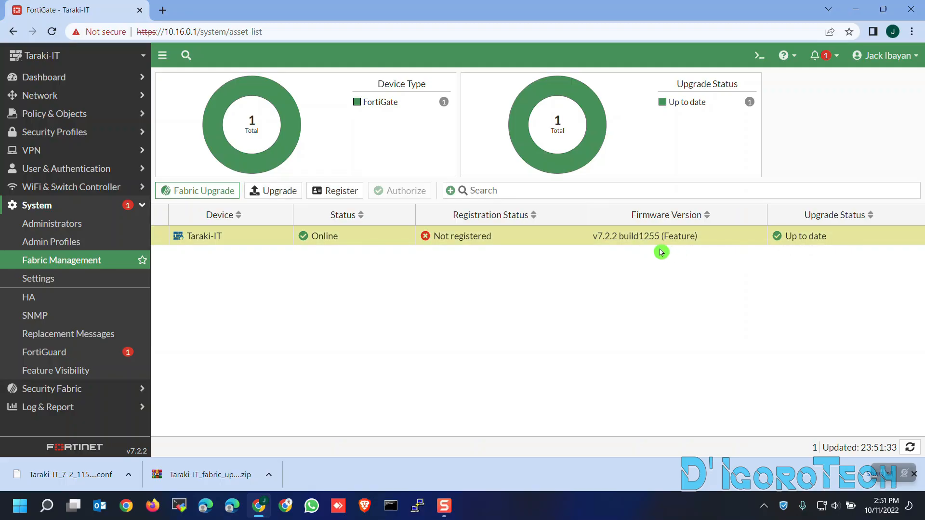
mouse_move(802, 246)
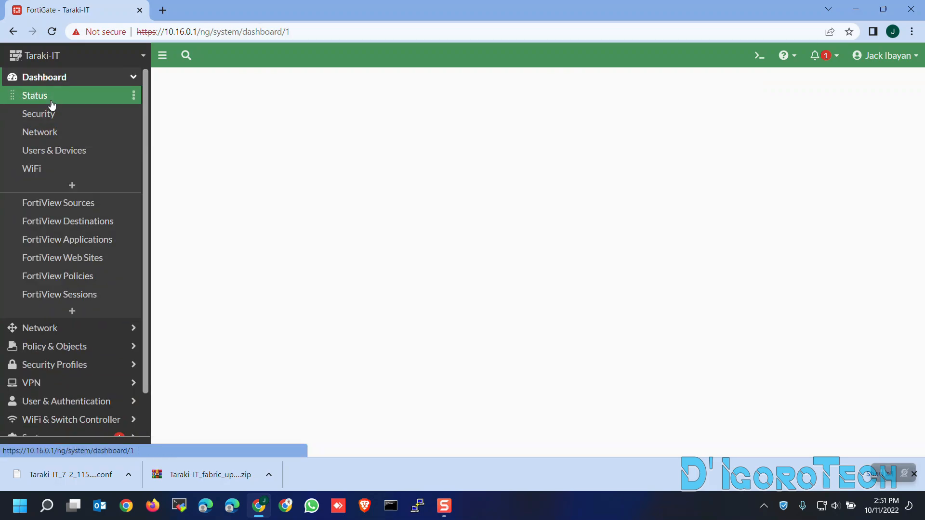
click(34, 95)
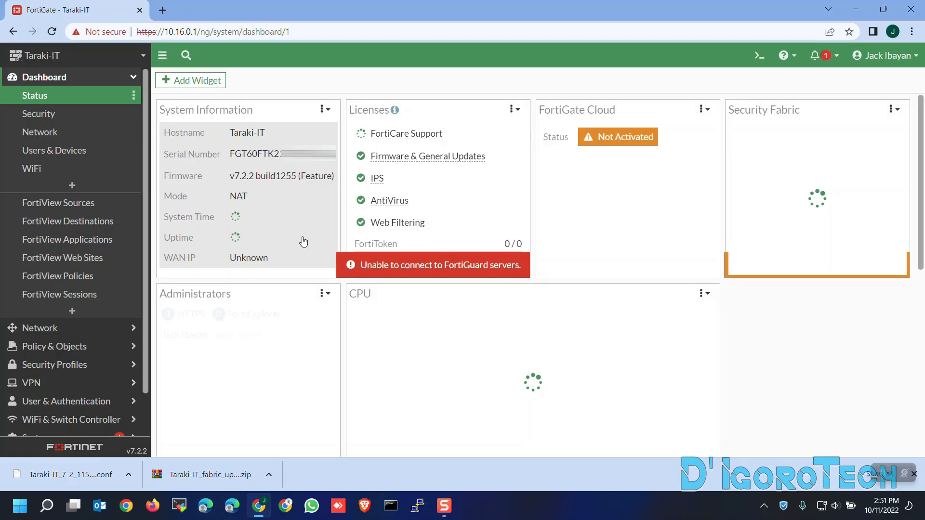